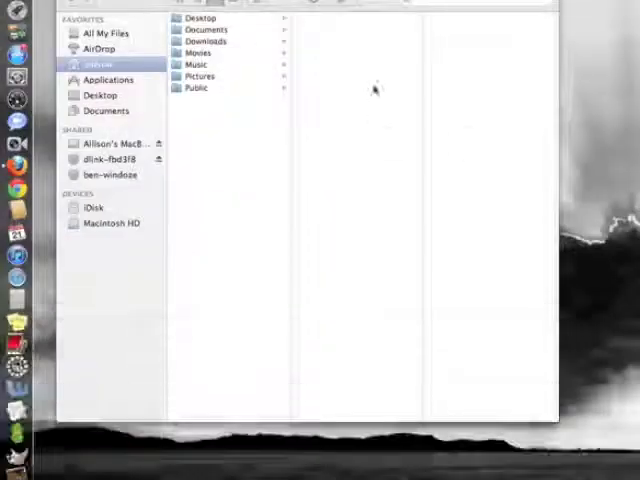
# Browse Applications to the Utilities folder and select Terminal
pyautogui.click(96, 64)
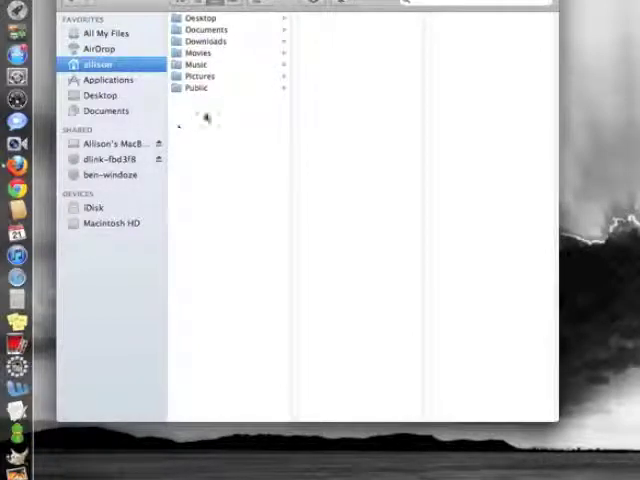
pyautogui.moveTo(210, 120)
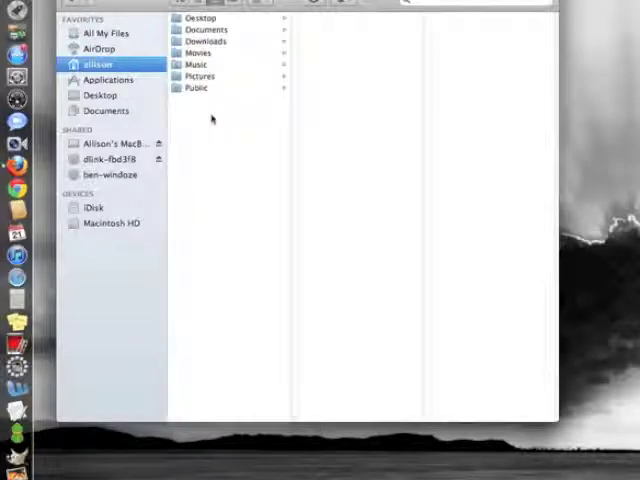
pyautogui.moveTo(204, 106)
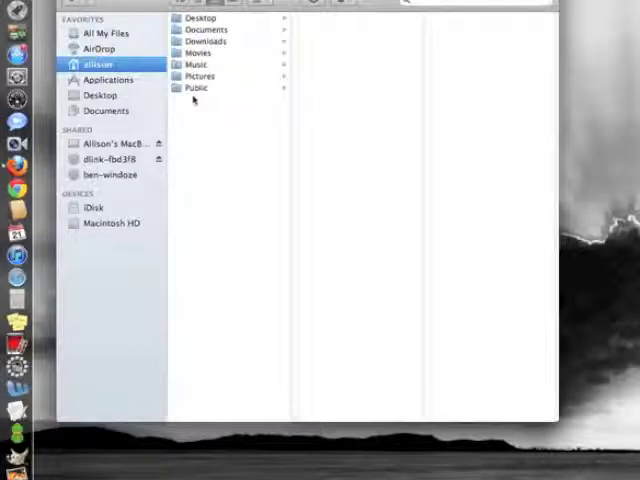
pyautogui.click(104, 80)
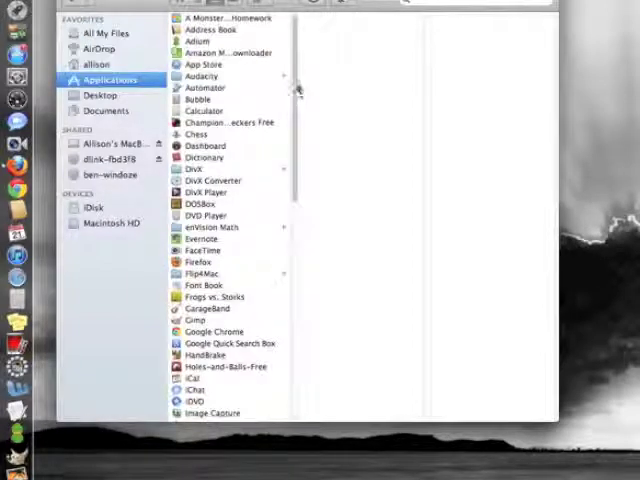
pyautogui.scroll(-3)
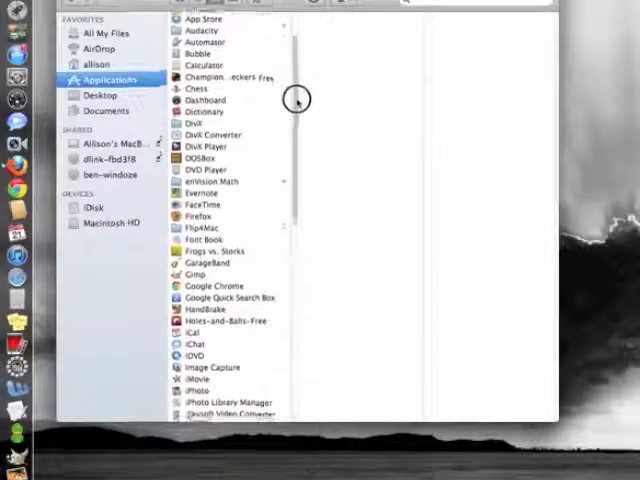
pyautogui.scroll(-3)
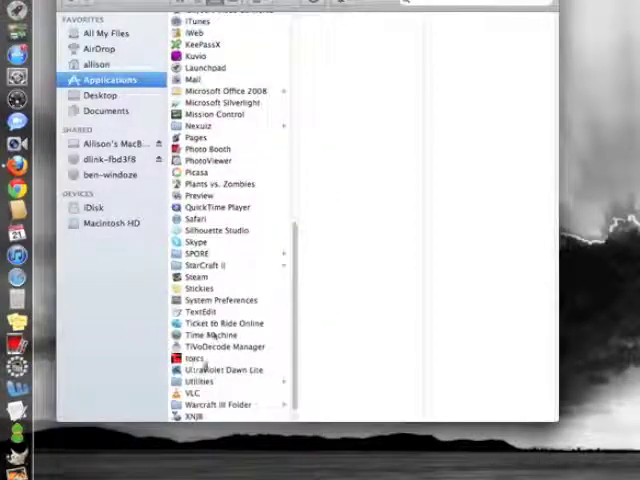
pyautogui.click(200, 380)
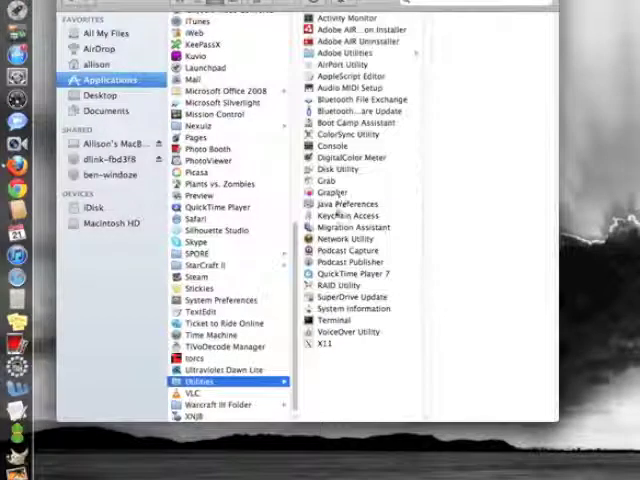
pyautogui.click(328, 320)
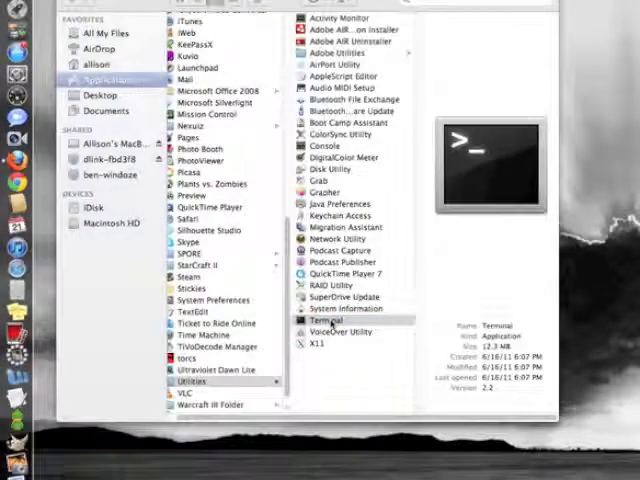
# Launch Terminal, cd into the hidden Library folder and run 'open .' to show it in Finder
pyautogui.doubleClick(322, 320)
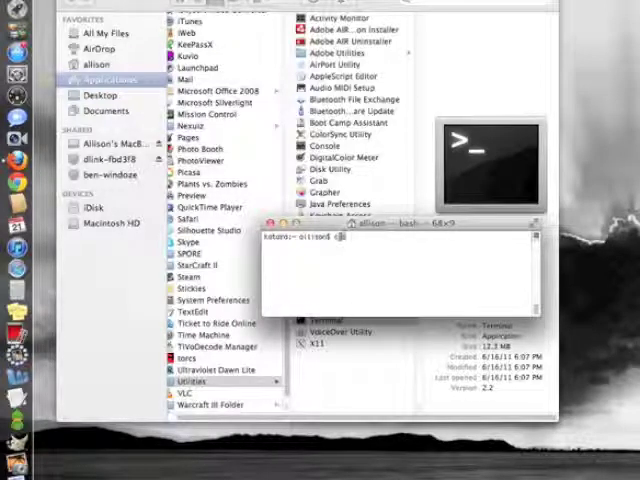
pyautogui.write('cd l')
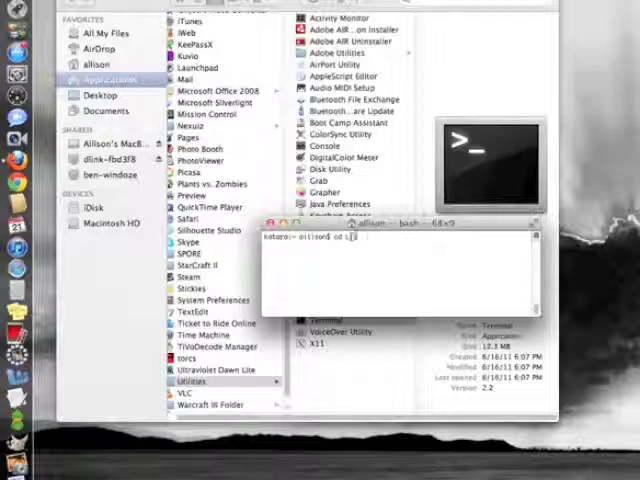
pyautogui.press('Return')
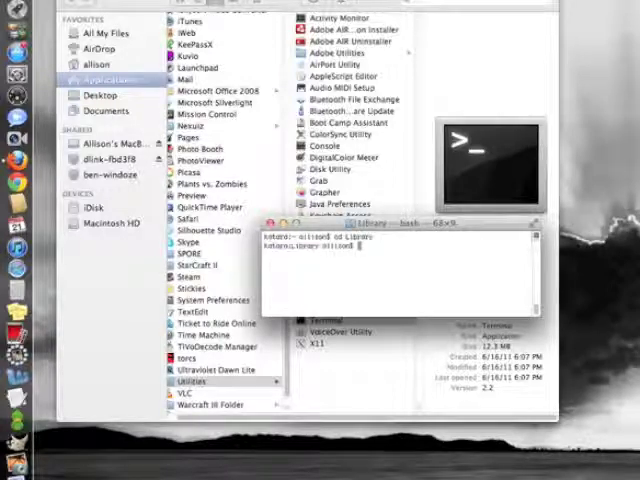
pyautogui.write('open')
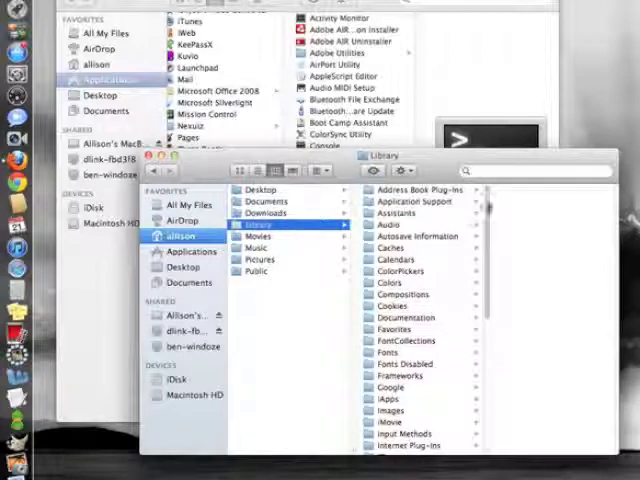
# Navigate Library > Application Support > Firefox > Profiles to reveal the profile folder
pyautogui.scroll(-3)
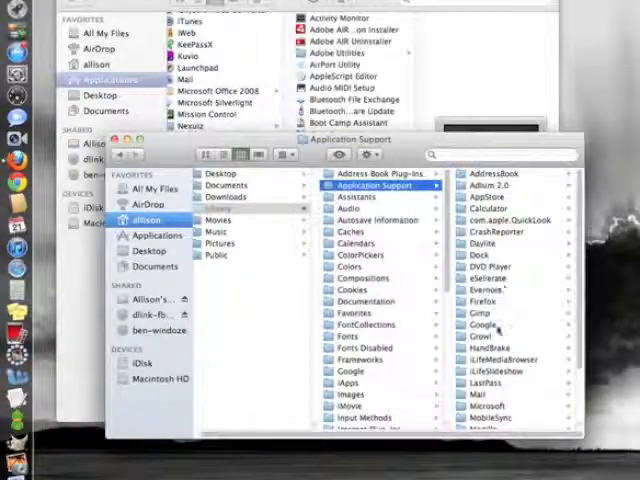
pyautogui.click(352, 312)
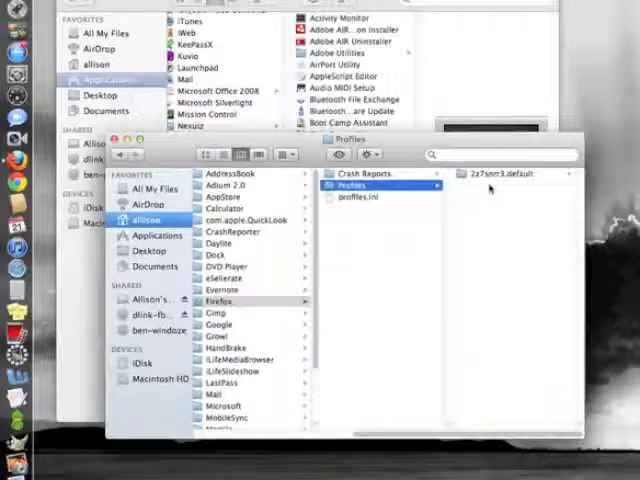
pyautogui.click(504, 174)
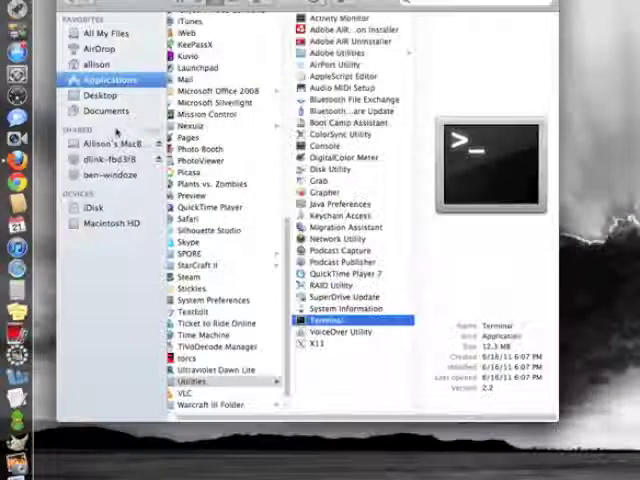
# Bring up a fresh Finder window showing All My Files
pyautogui.doubleClick(328, 318)
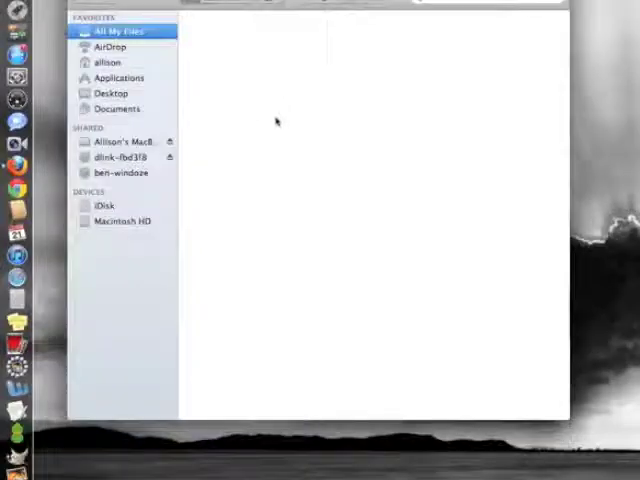
# Return to the Library folder via Go > Recent Folders
pyautogui.click(106, 60)
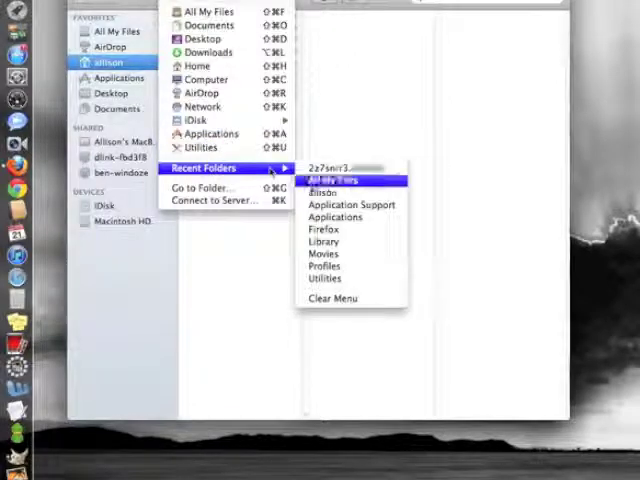
pyautogui.click(324, 192)
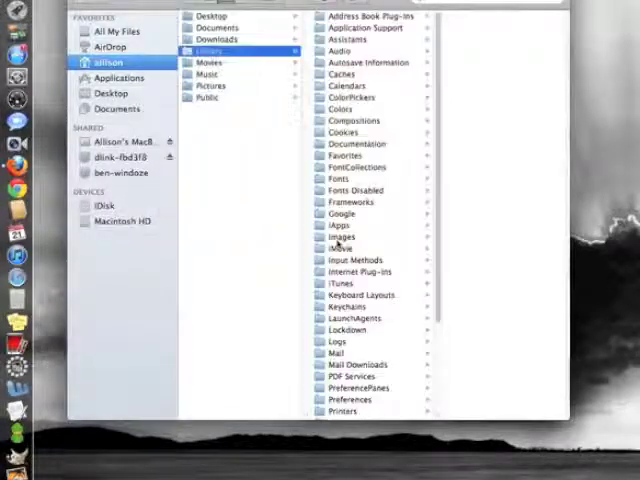